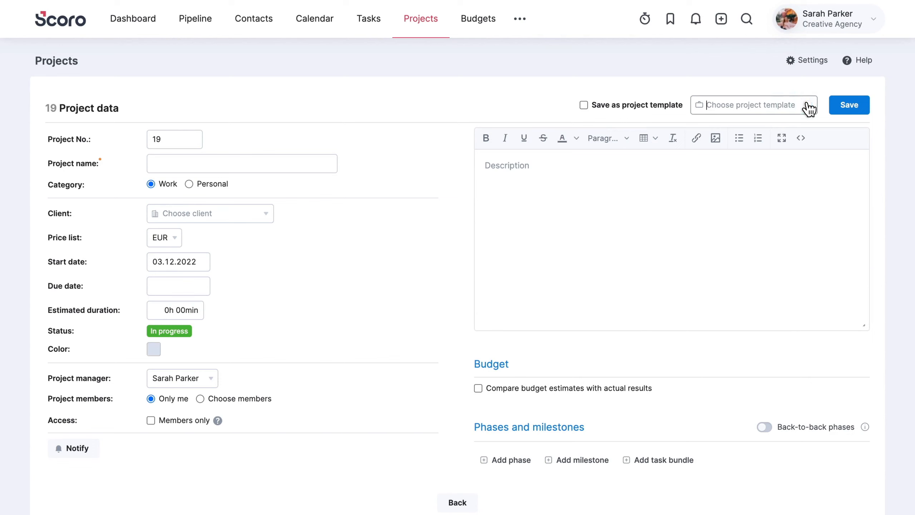
Step: Apply the New website development template, save the project, and expand Copywriting in the Gantt chart
click(752, 106)
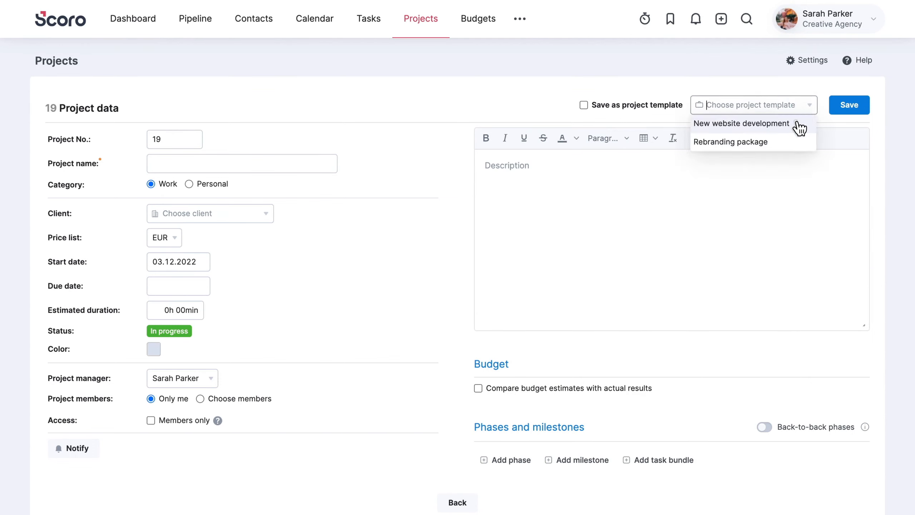
click(730, 141)
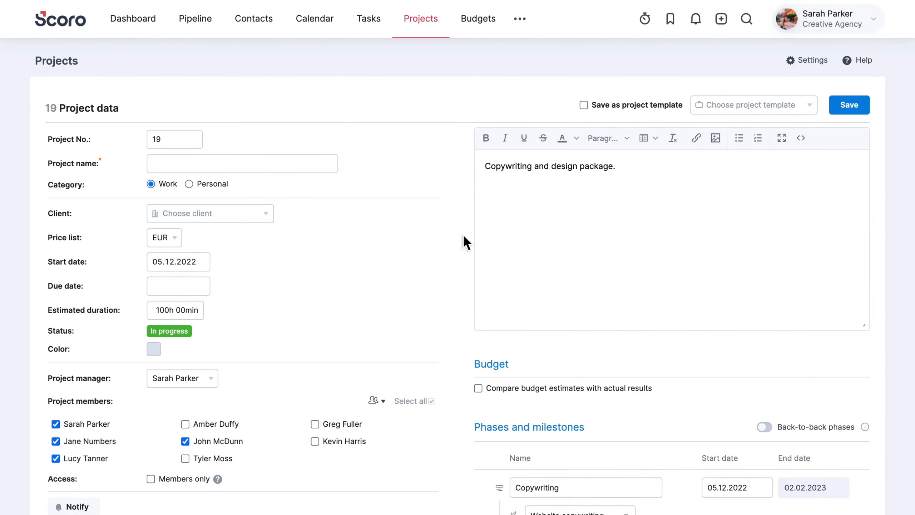
click(849, 105)
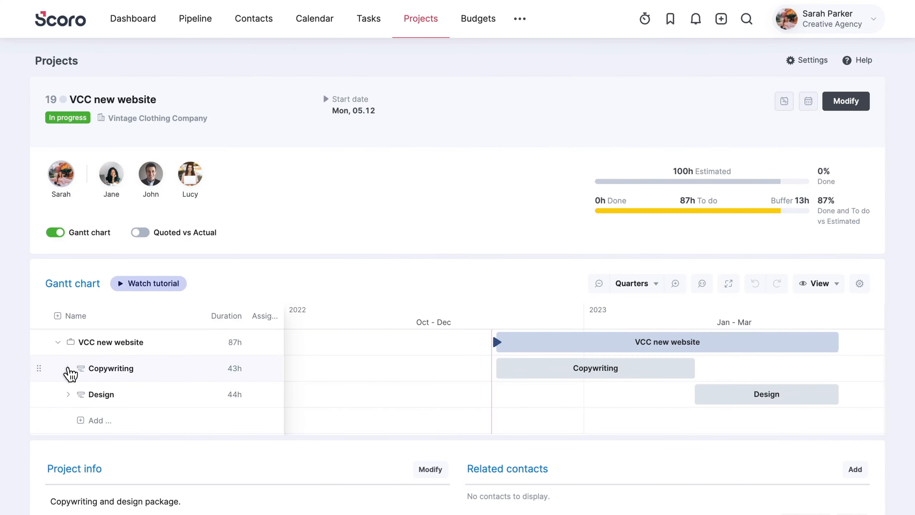
click(68, 368)
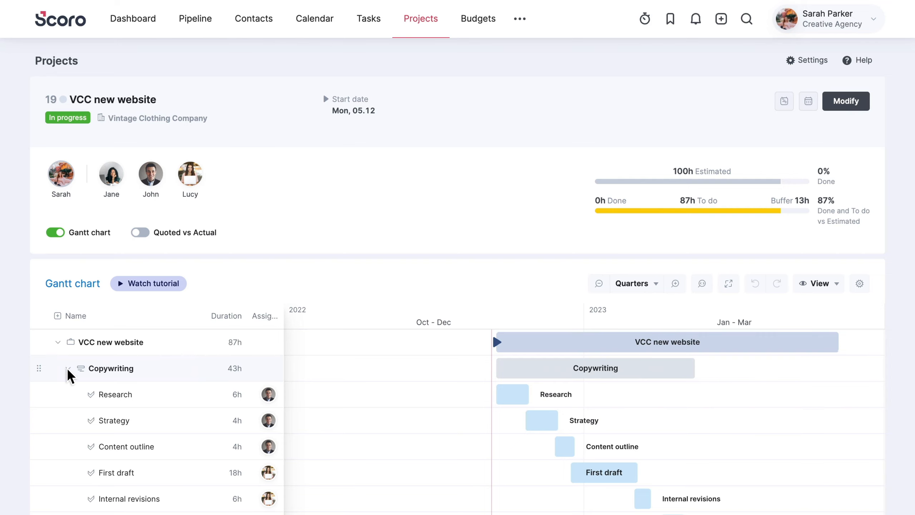
click(368, 18)
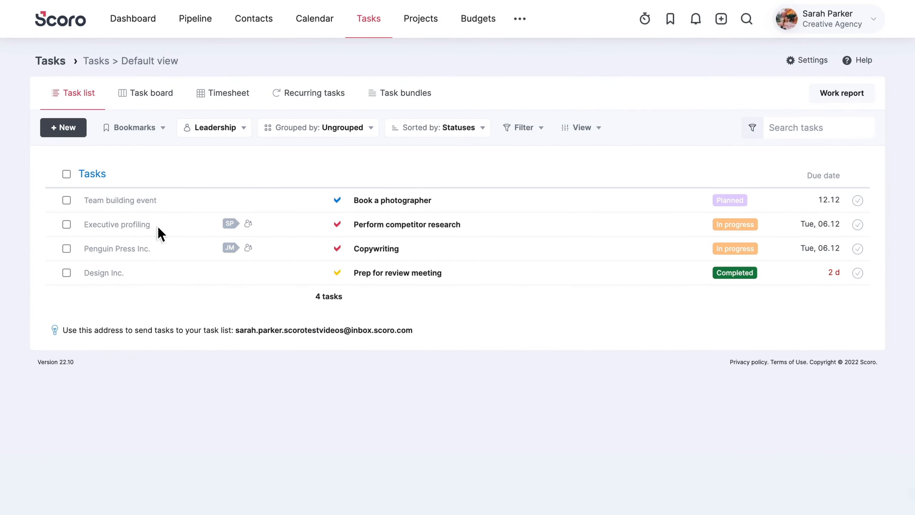
mouse_move(298, 151)
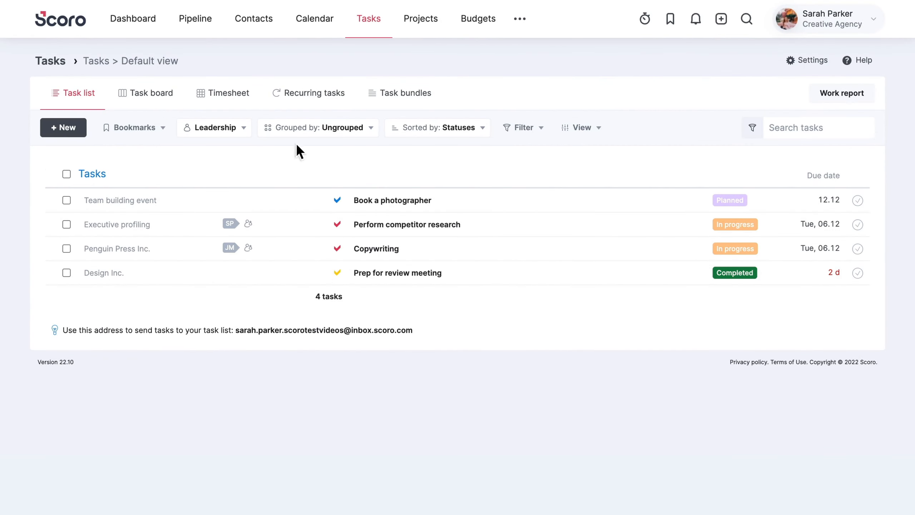
Step: Switch to the Task bundles list and expand Ad campaign to show its five tasks
click(406, 93)
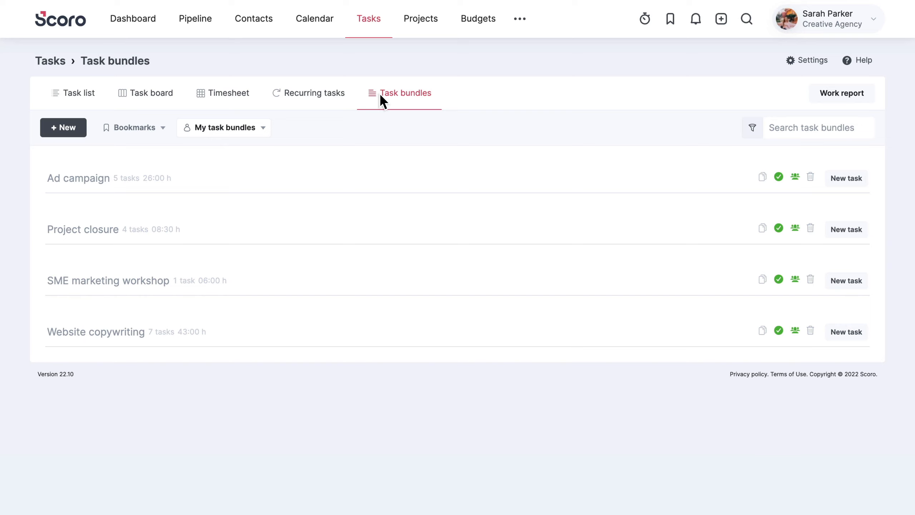
mouse_move(324, 120)
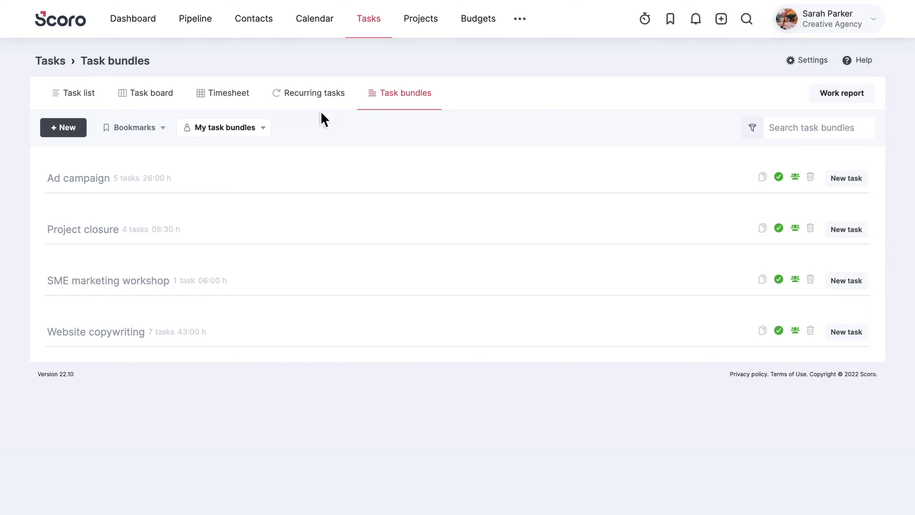
click(77, 178)
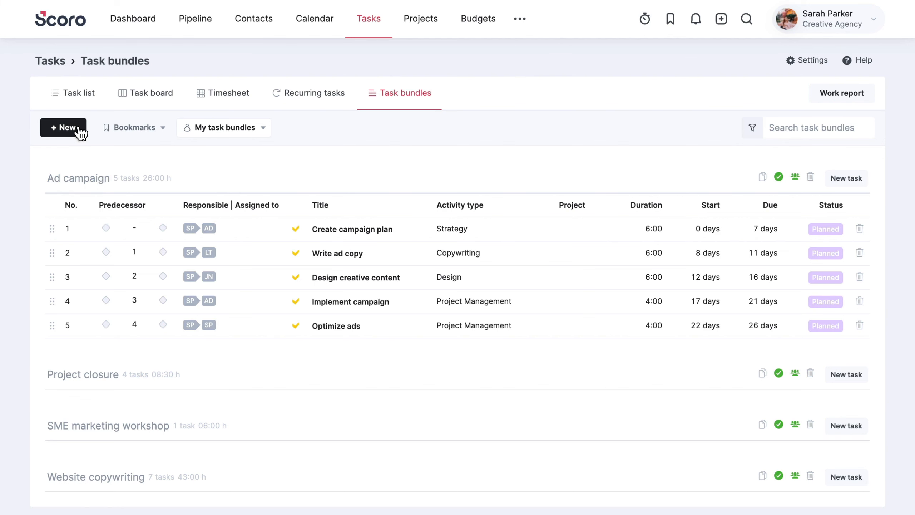
Step: Add a new task bundle named Web design, starting with zero tasks
click(63, 127)
text(Web design)
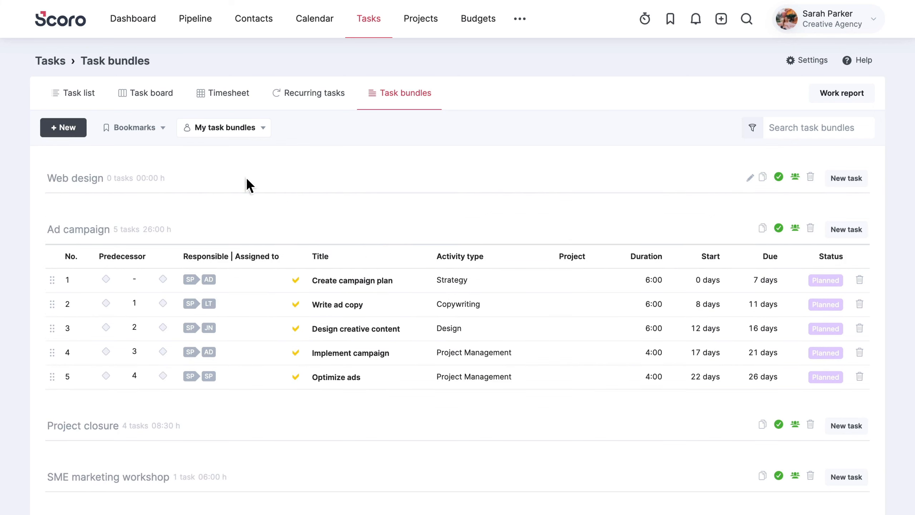
mouse_move(846, 178)
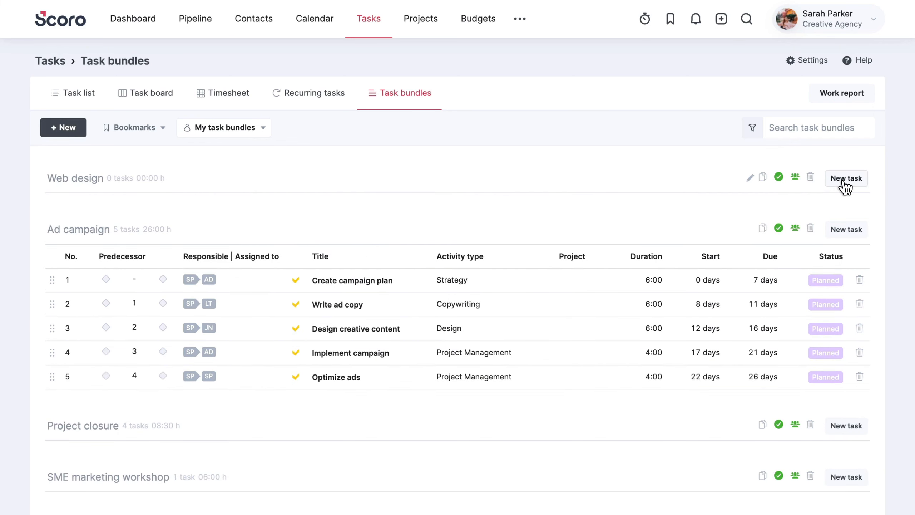
Step: Add a Discovery task to Web design with 4 hours planned, assigned to Jane Numbers
click(846, 178)
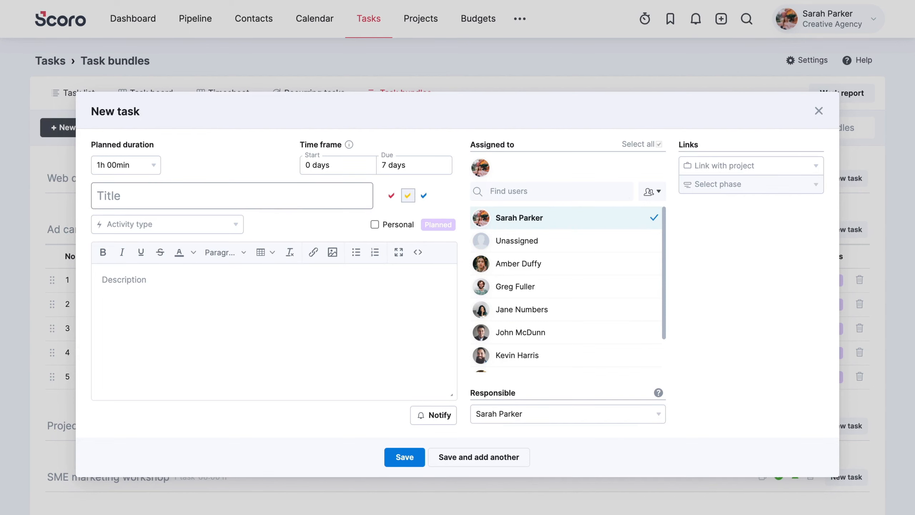
text(Discovery)
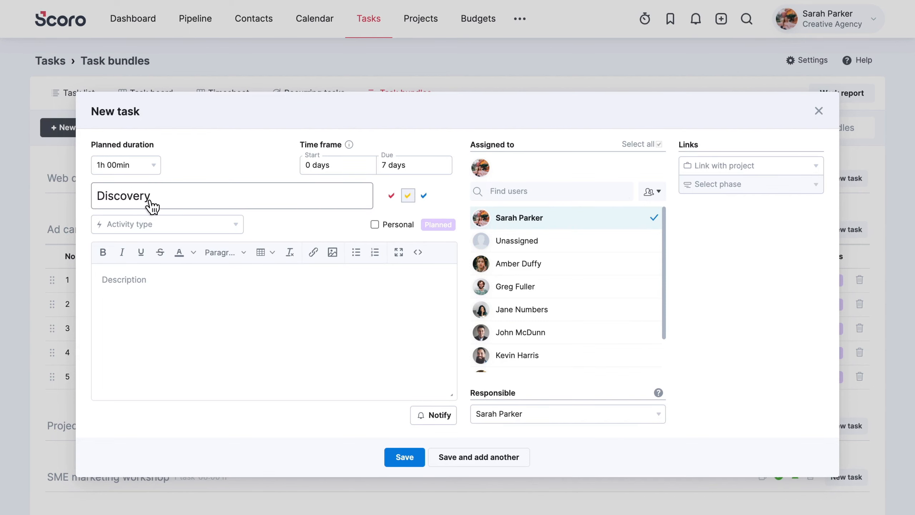
click(125, 165)
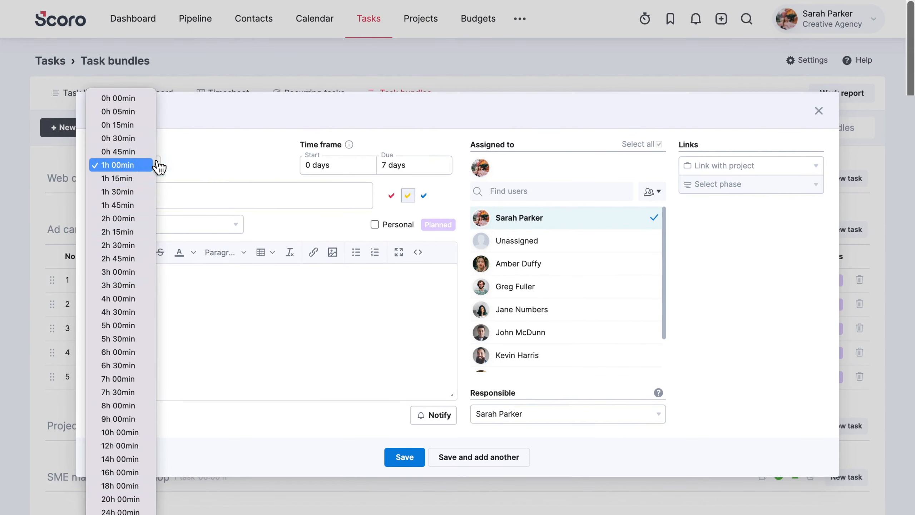
click(119, 298)
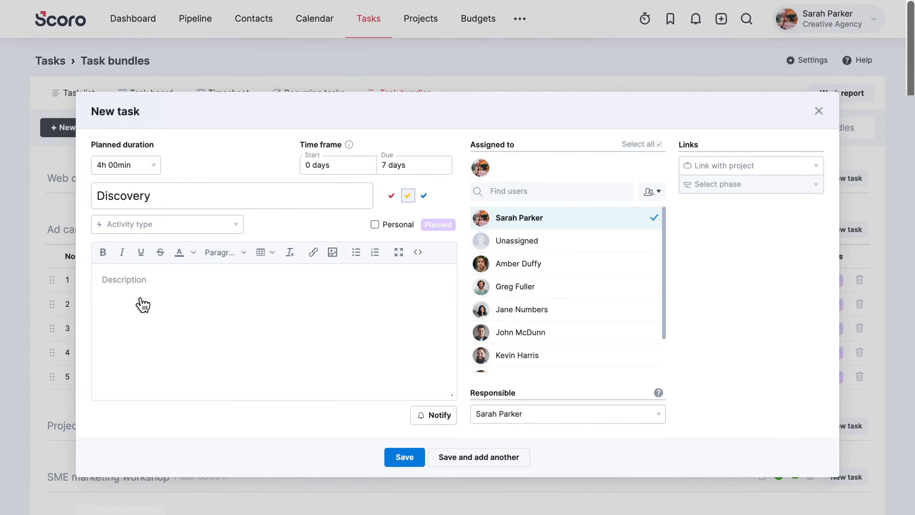
mouse_move(336, 304)
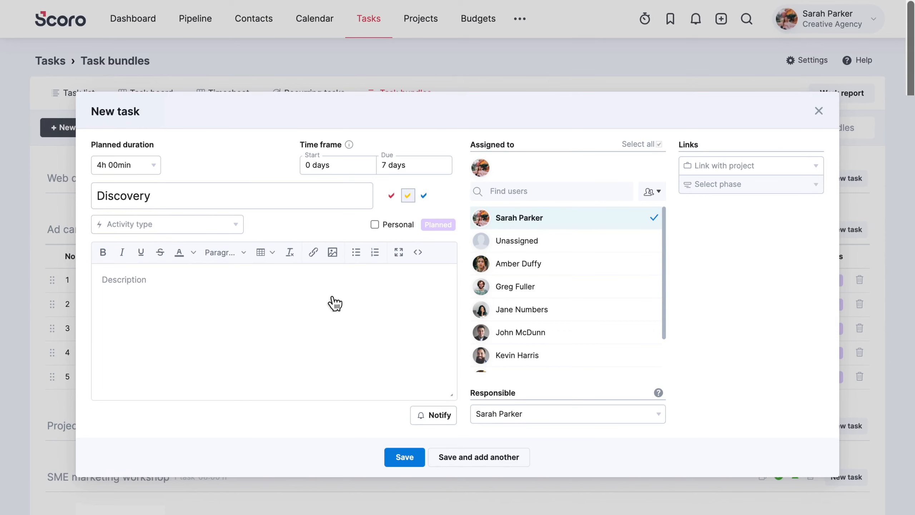
mouse_move(404, 302)
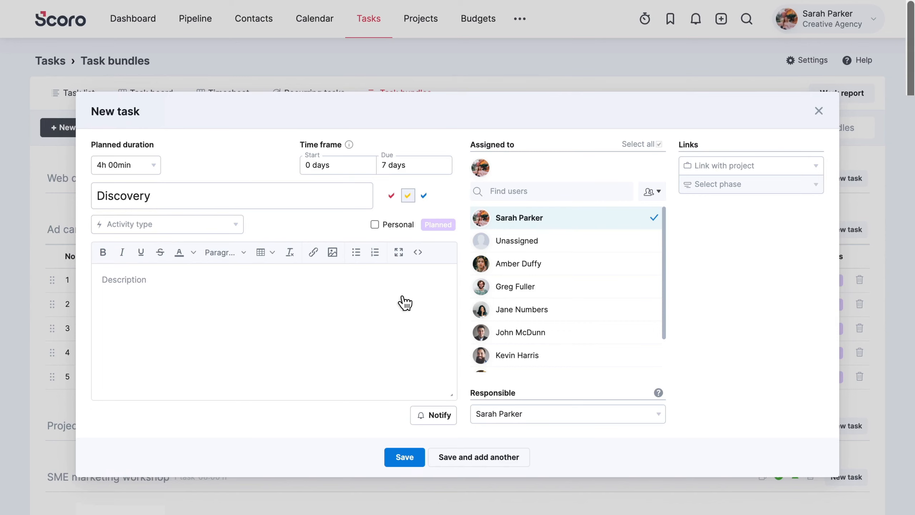
mouse_move(449, 307)
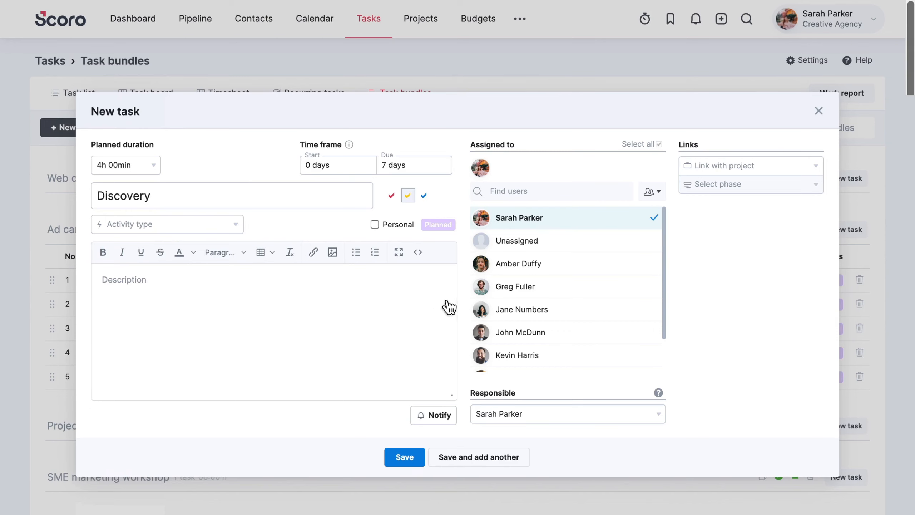
click(521, 309)
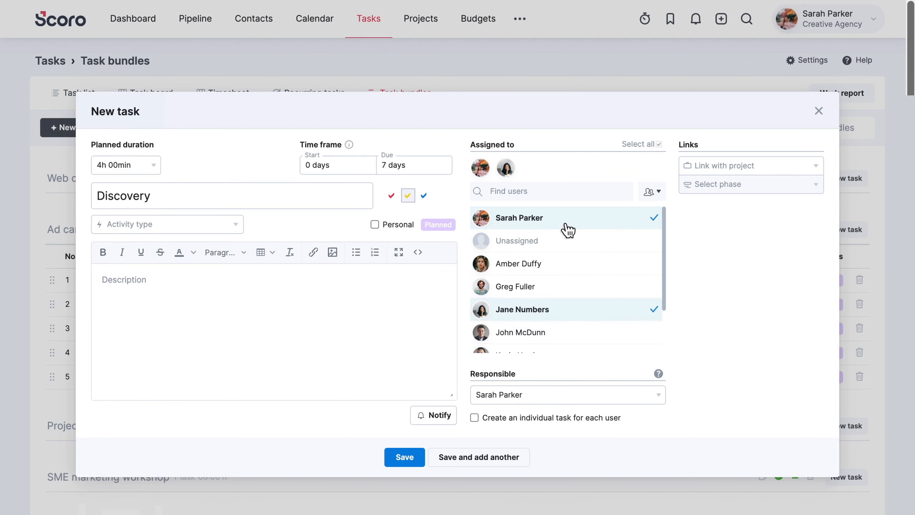
click(519, 218)
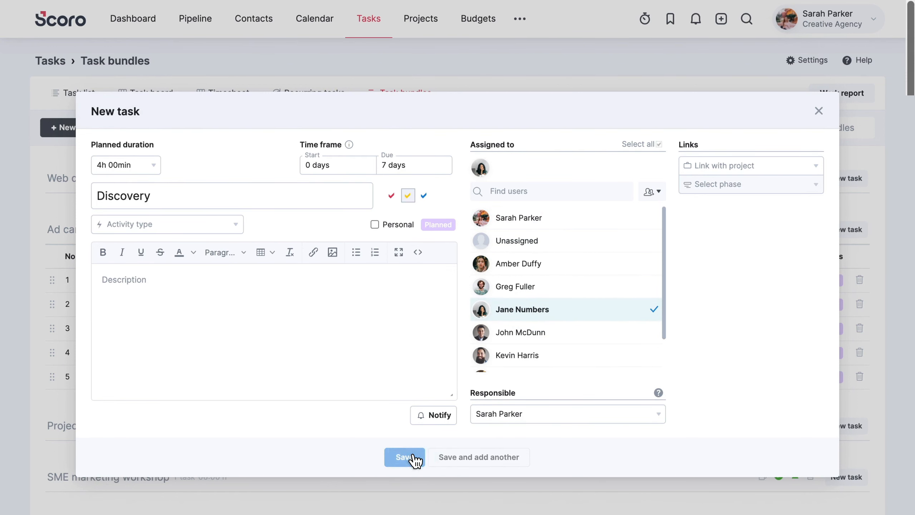
click(404, 456)
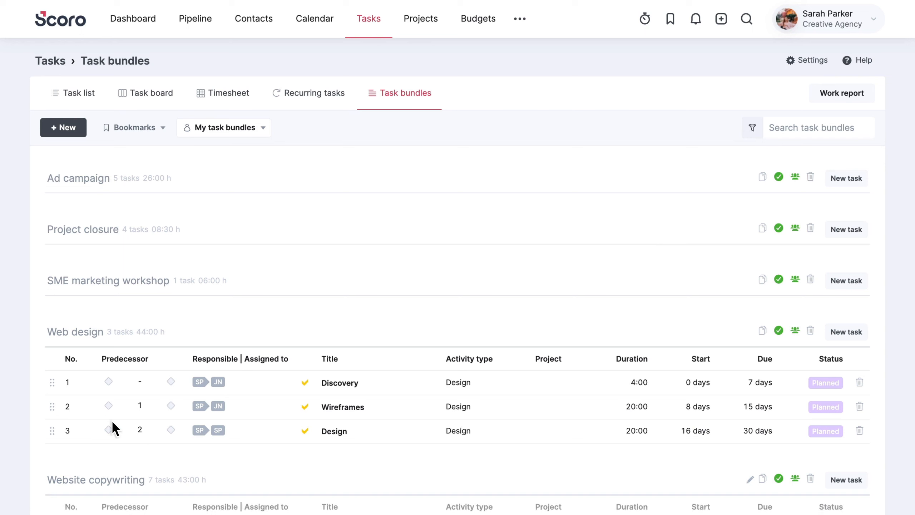
Step: Scroll past the task bundles and go to Projects > Project templates
scroll(down, 3)
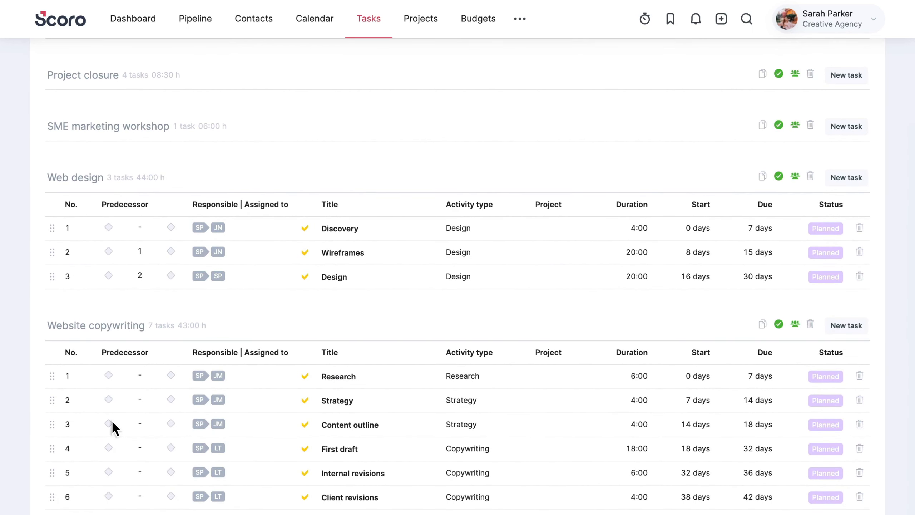
click(420, 18)
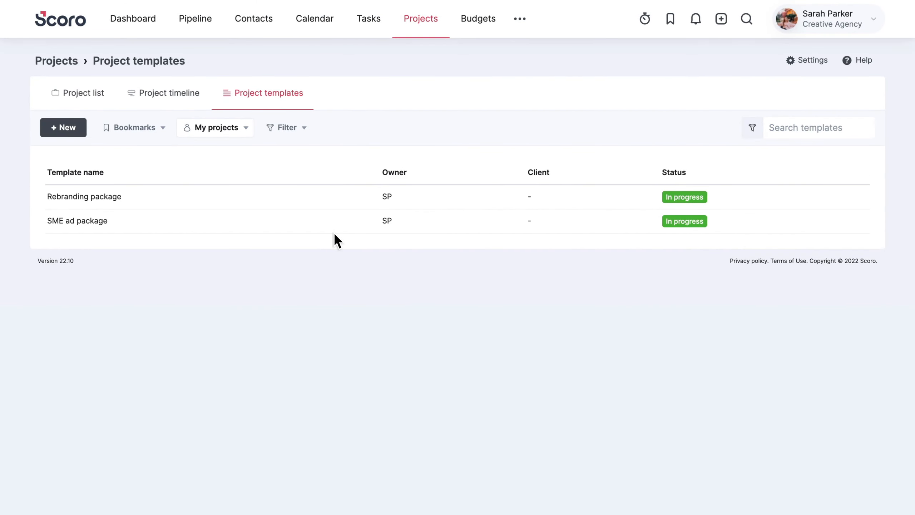
mouse_move(237, 200)
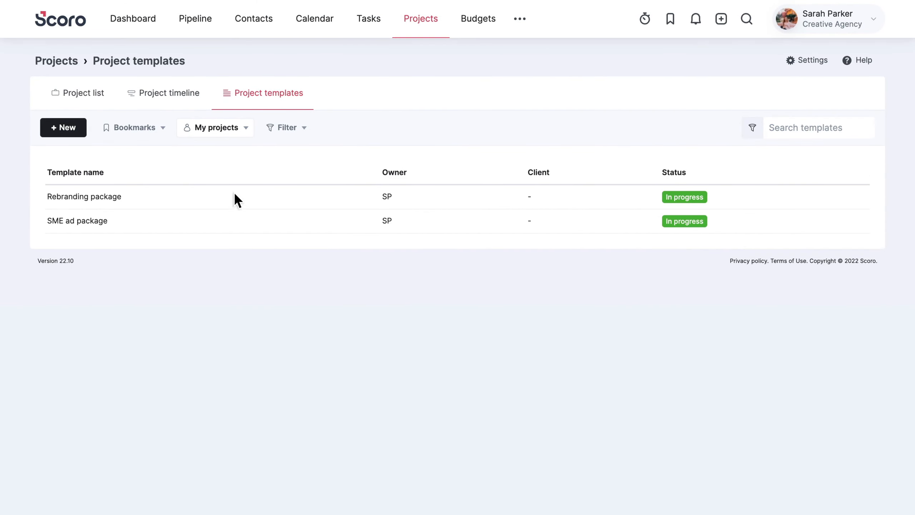
Step: Create a template named New website development, described as a copywriting and design package
click(63, 127)
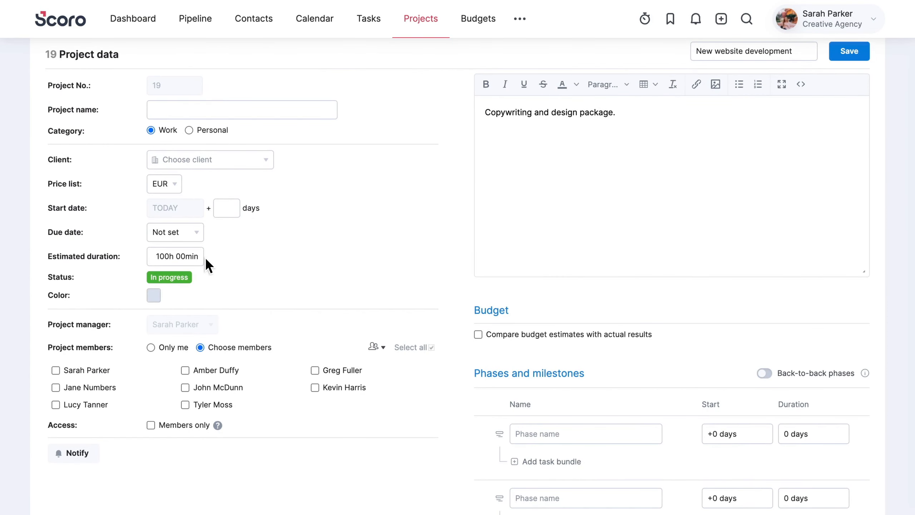
Step: Give the template four members and Copywriting and Design phases, save, and start a new project
click(411, 347)
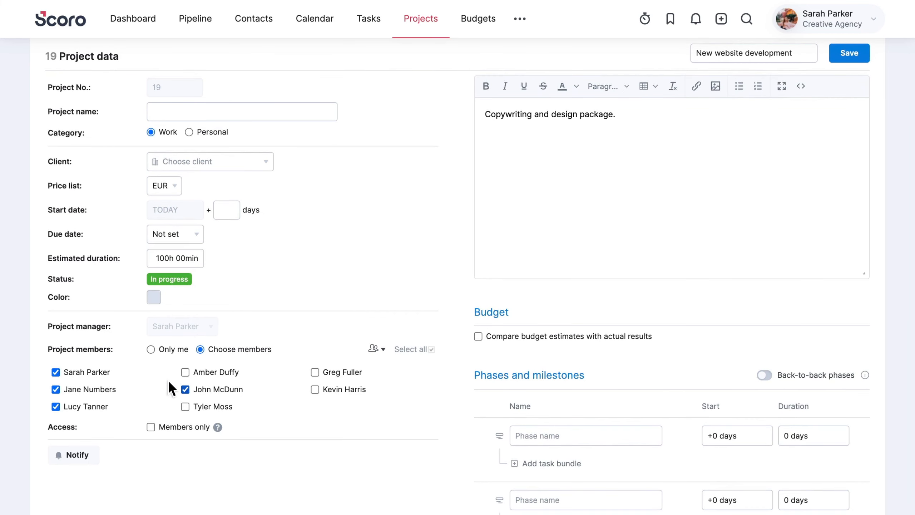
text(Copywri)
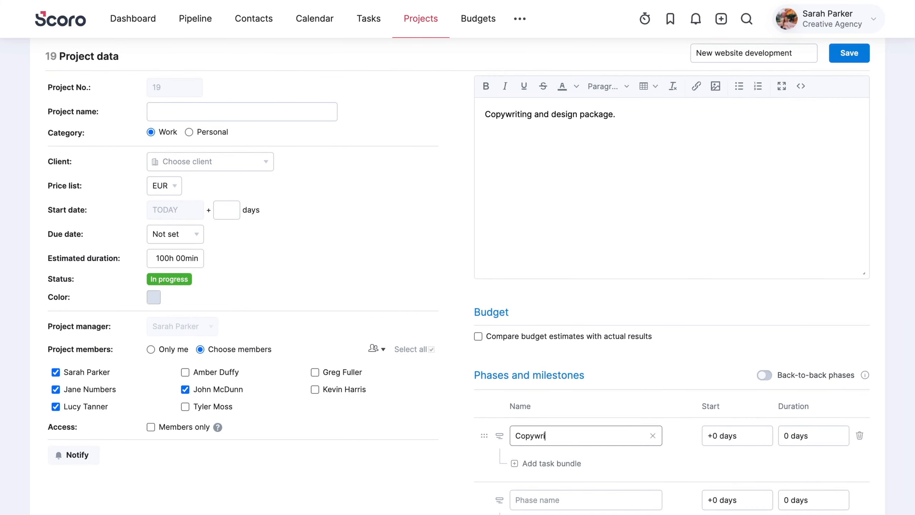
scroll(down, 3)
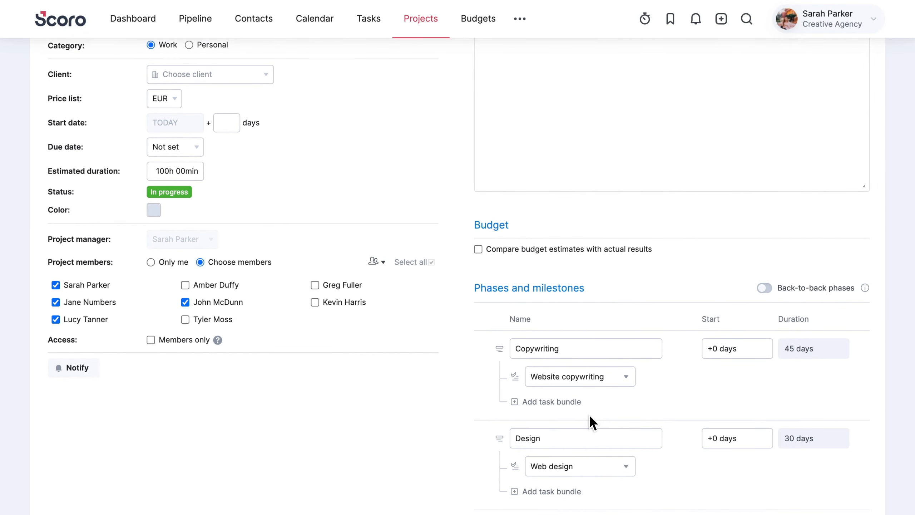
scroll(up, 3)
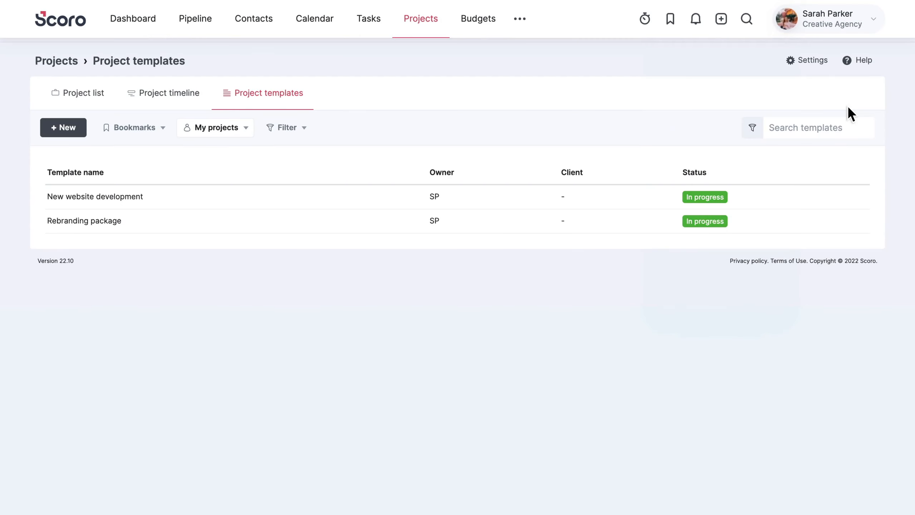
click(722, 19)
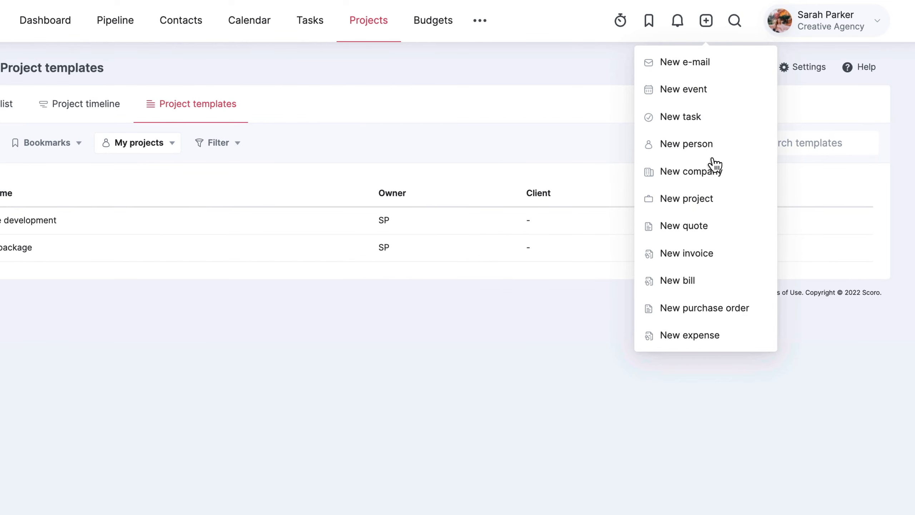
click(687, 199)
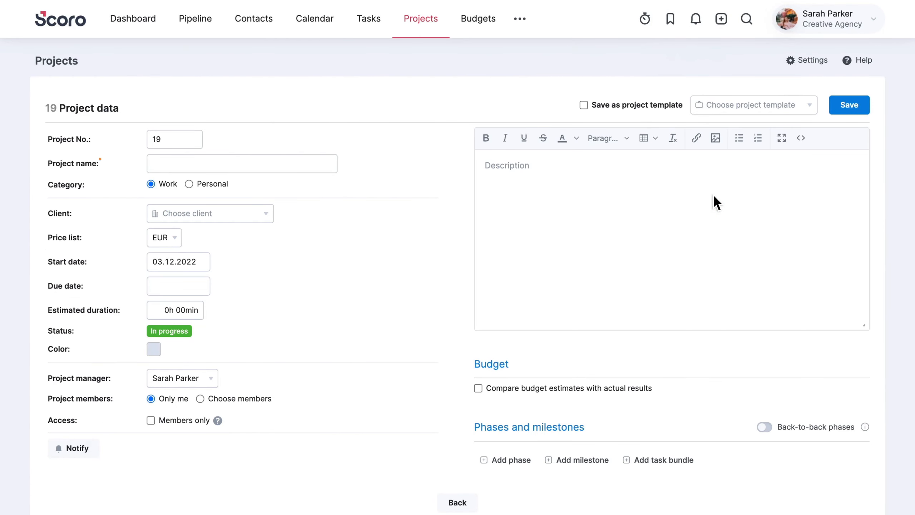
mouse_move(737, 181)
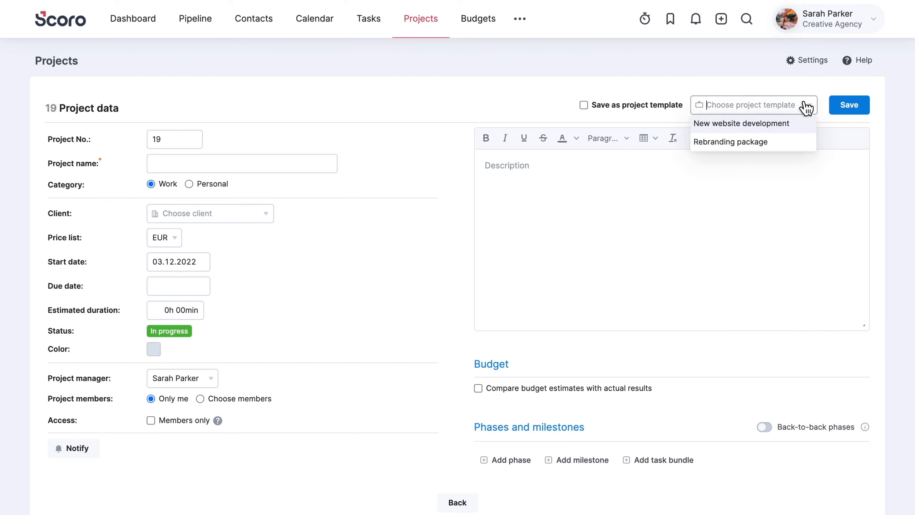
Step: Save 'VCC new website' for Vintage Clothing Company from the template and select Copywriting in the Gantt
click(730, 141)
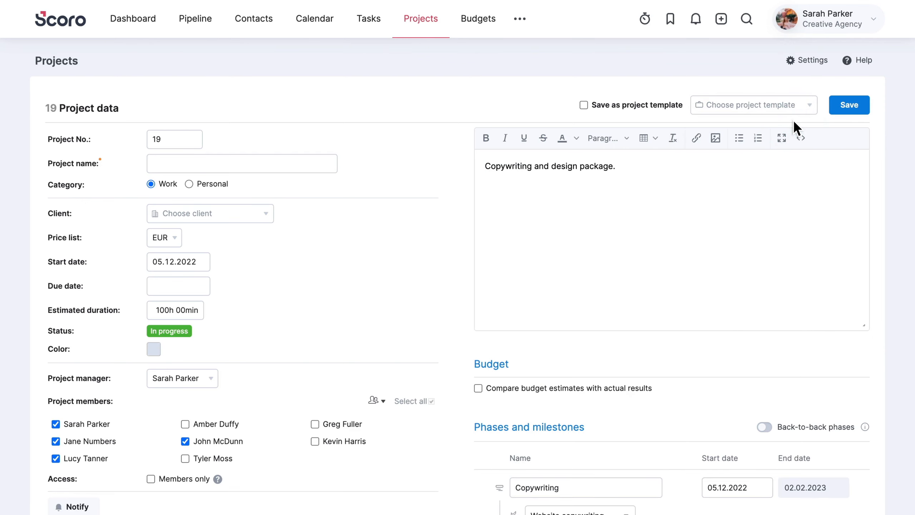
mouse_move(158, 170)
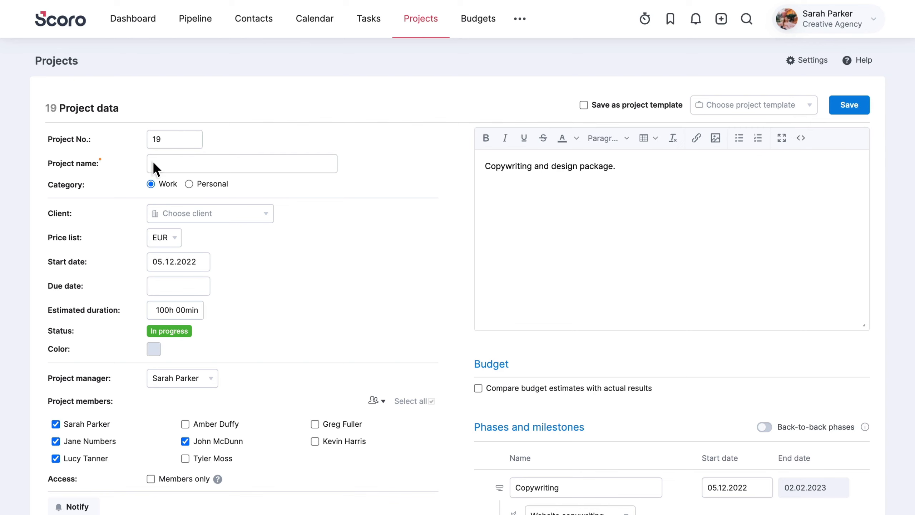
text(VCC new website)
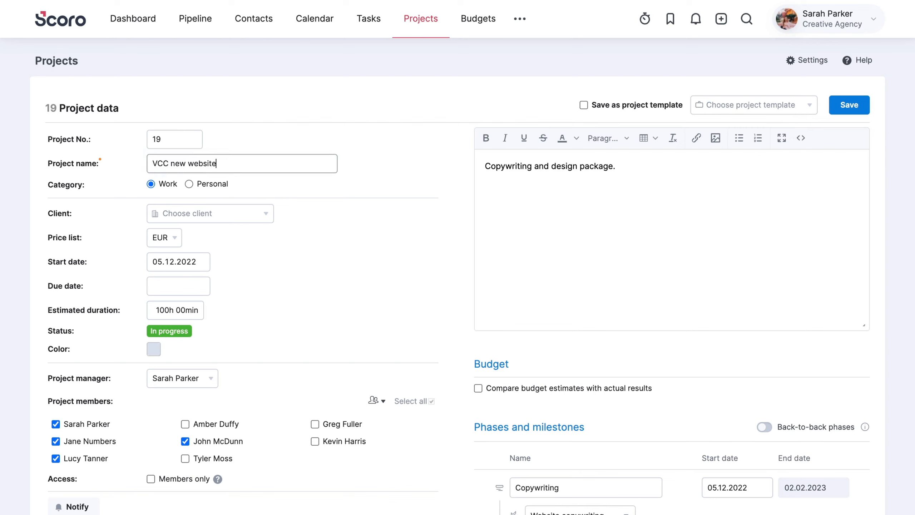
click(210, 213)
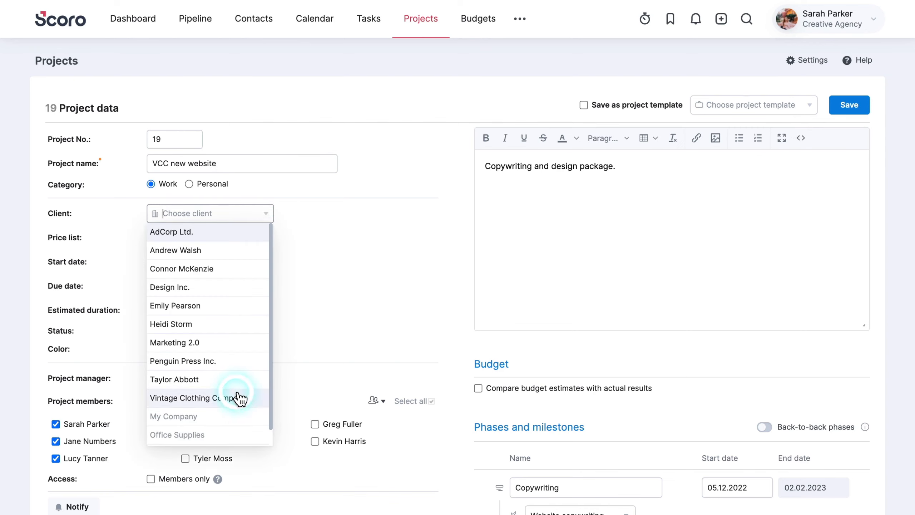
click(195, 398)
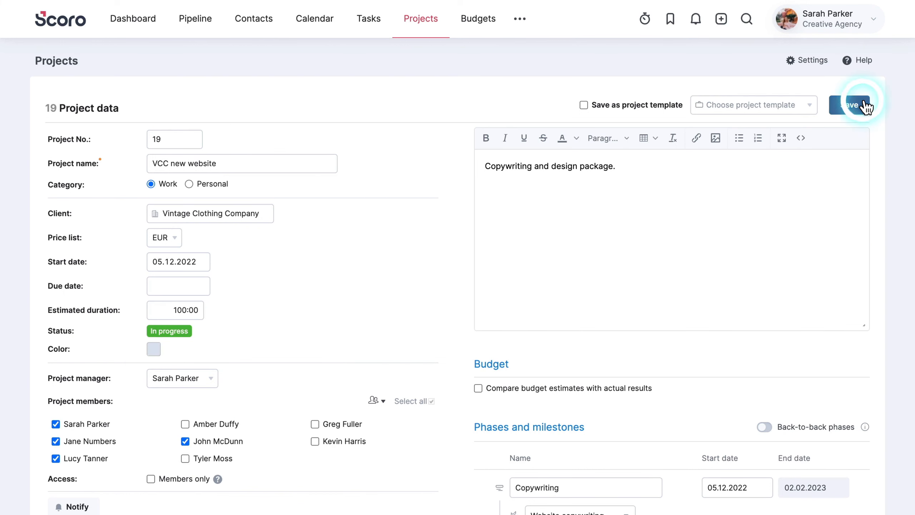
click(850, 105)
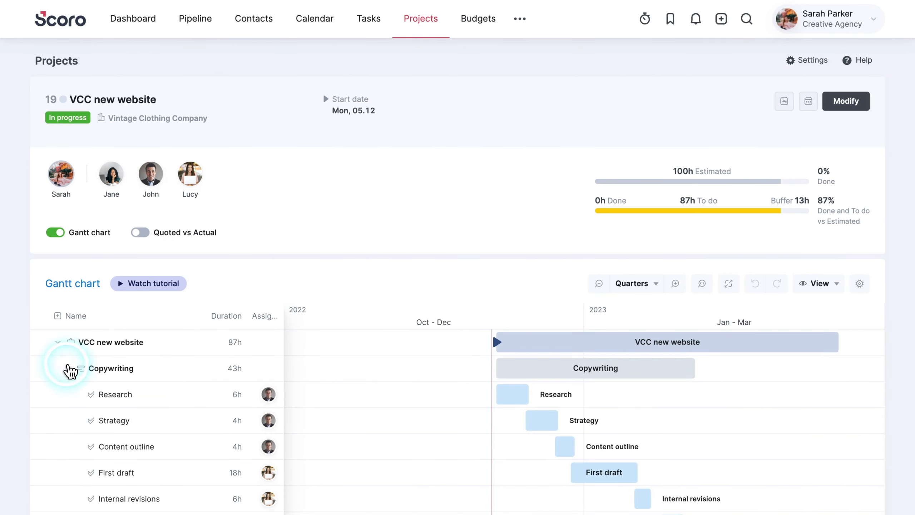
click(68, 368)
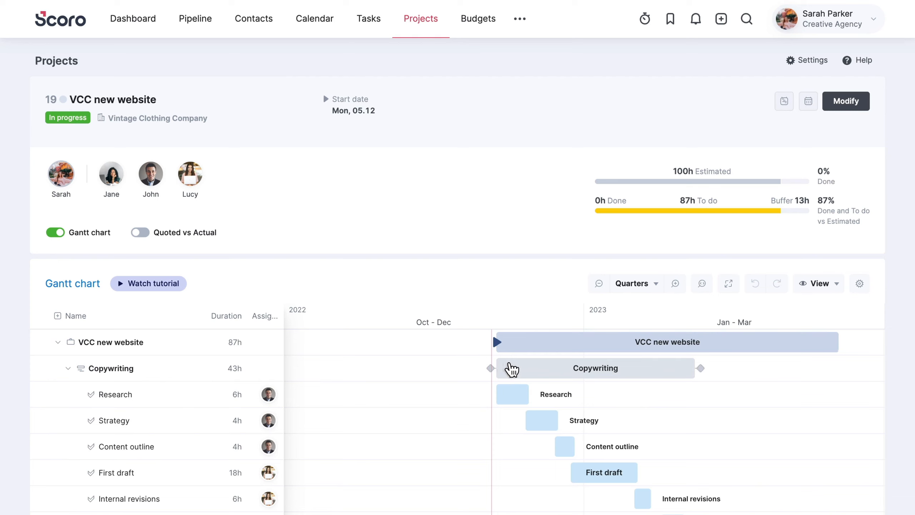